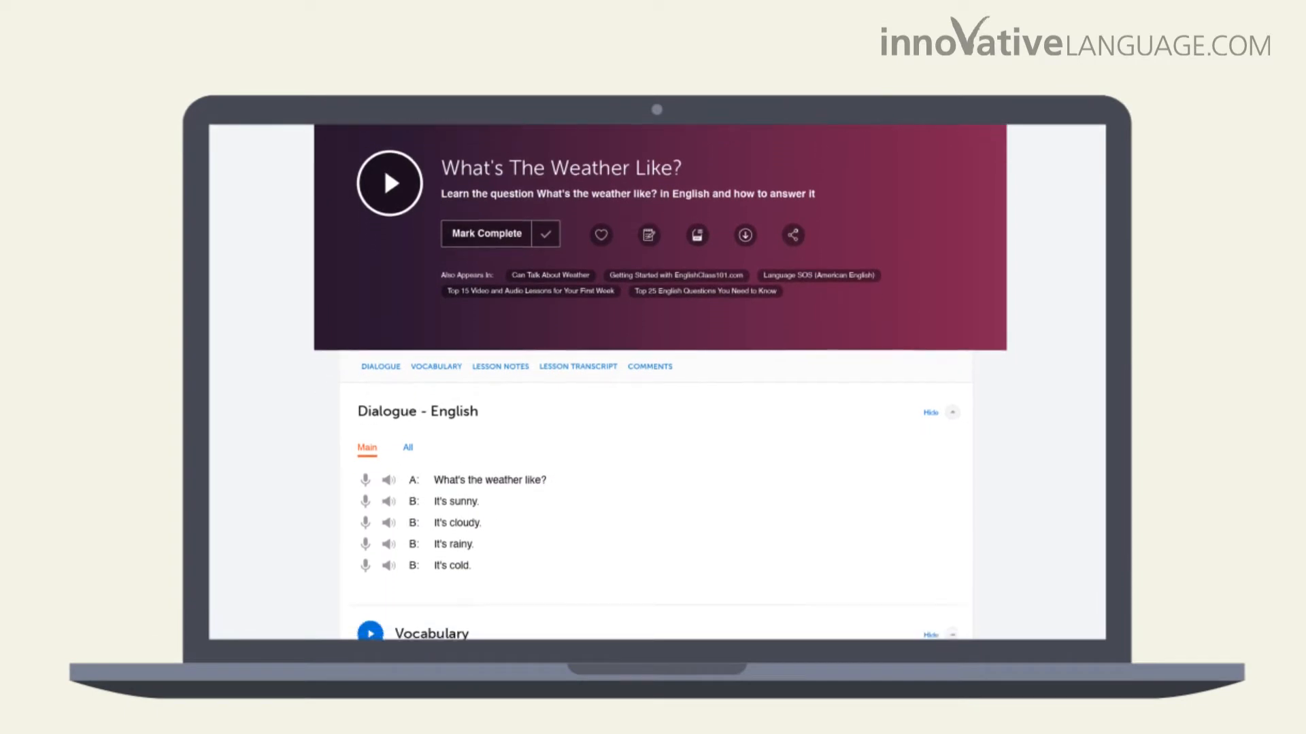
pyautogui.scroll(-3)
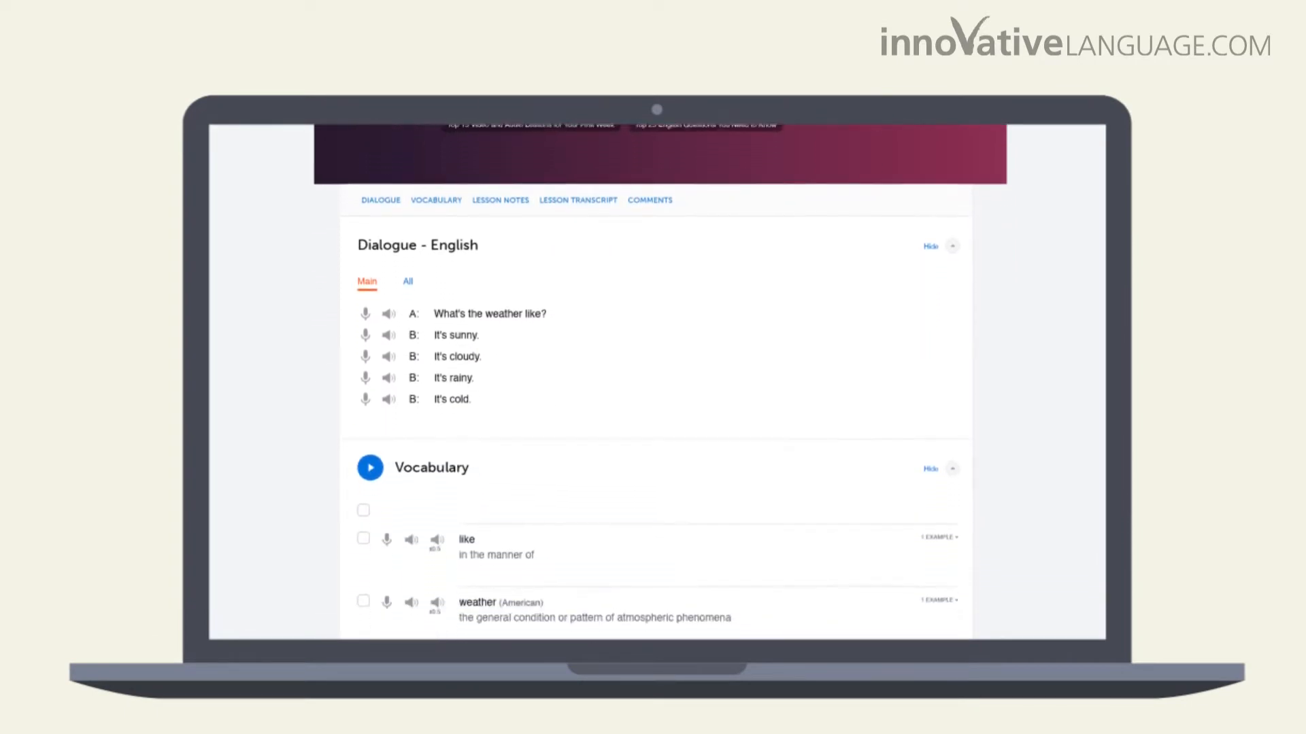
pyautogui.scroll(-3)
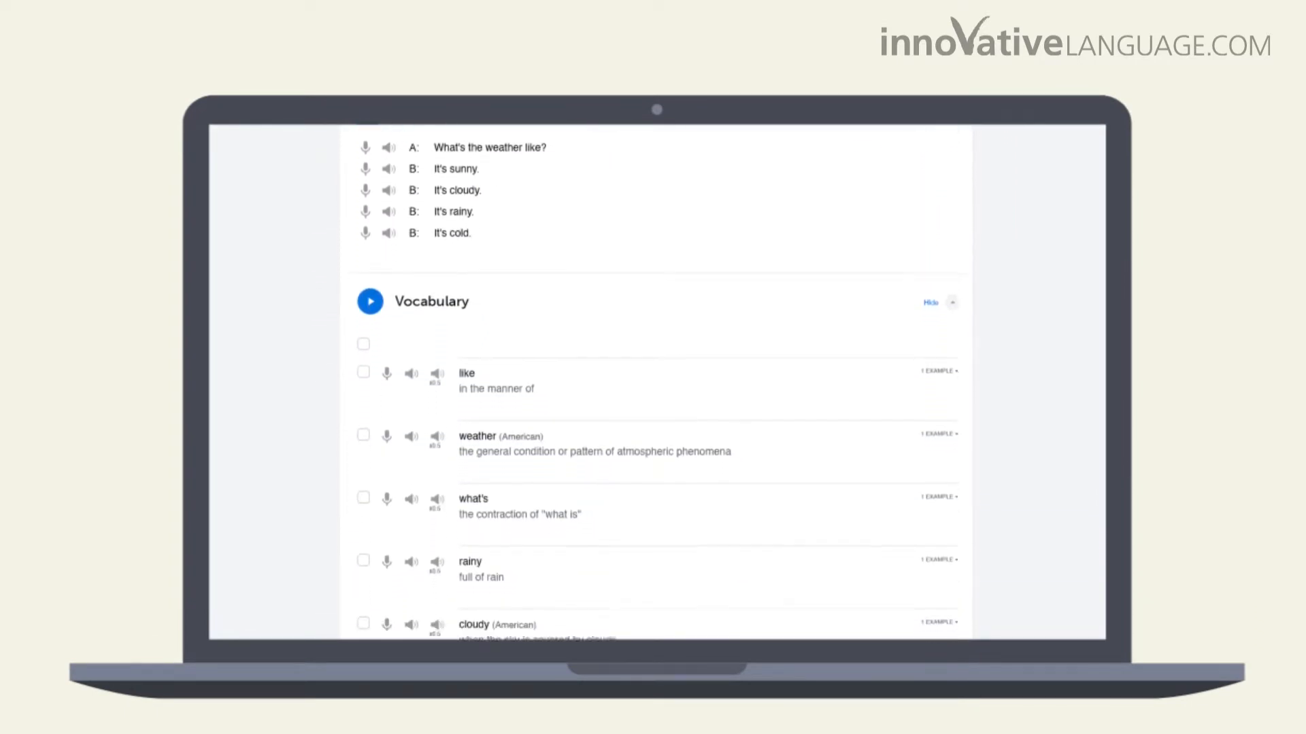
pyautogui.scroll(-3)
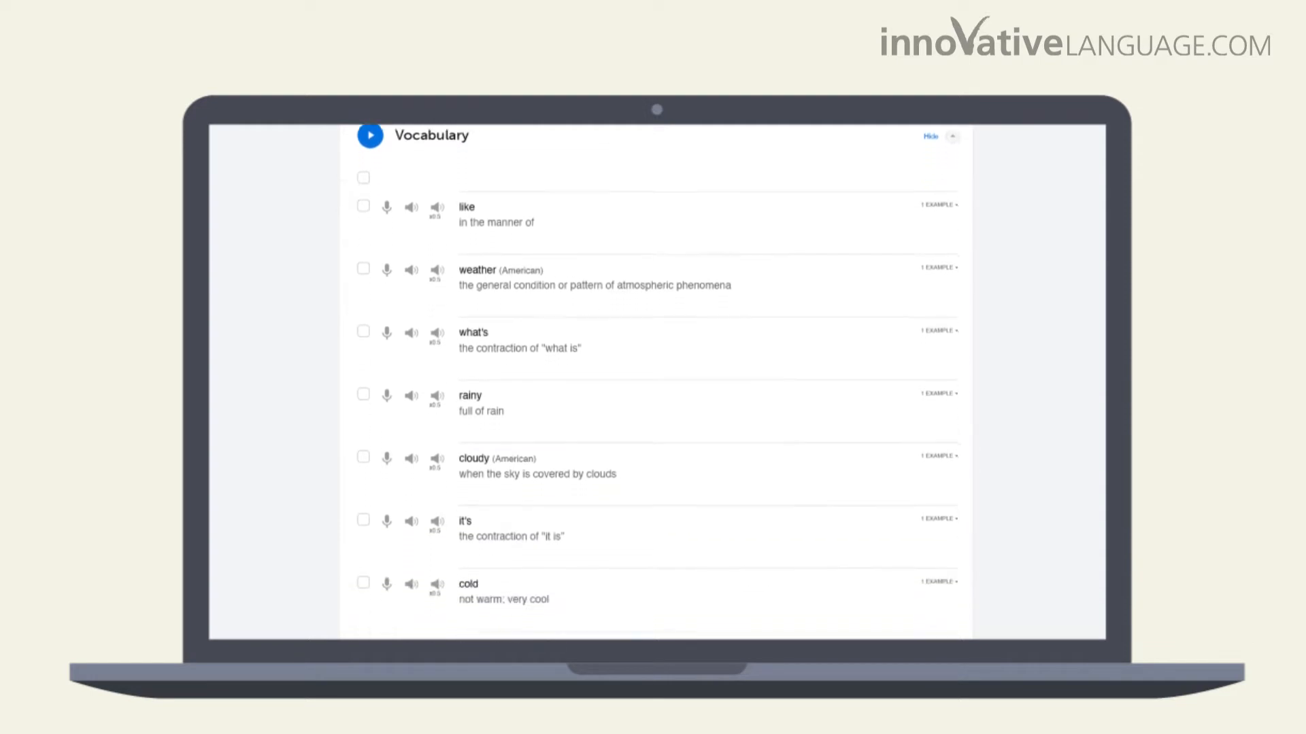
pyautogui.scroll(-3)
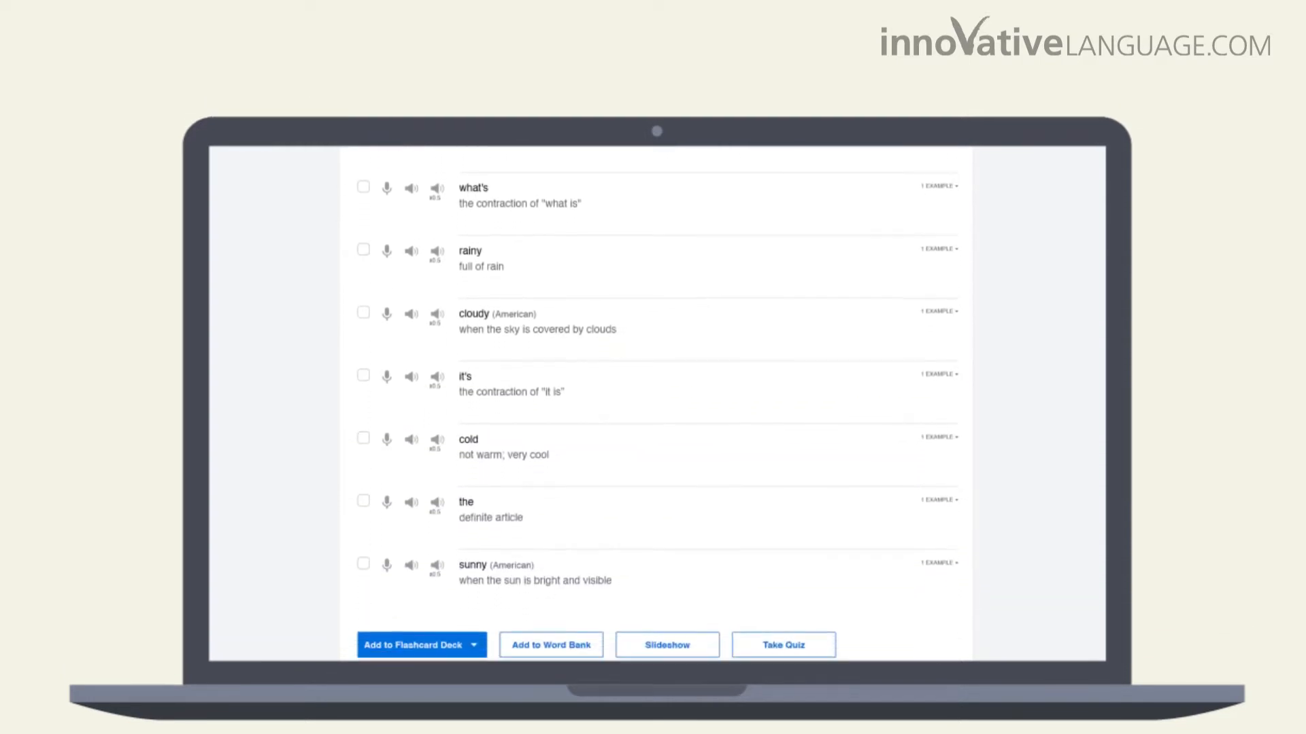